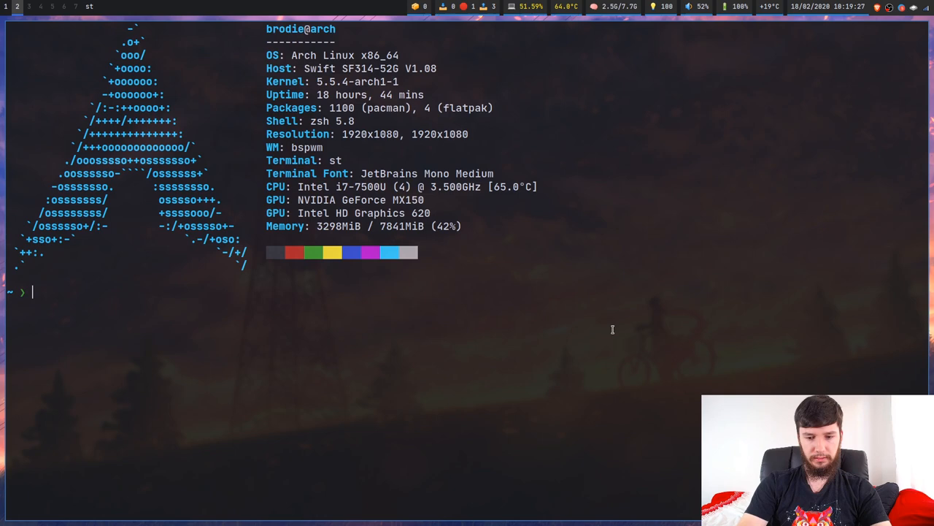
Enter the pacman command 'sudo pacman -S pulseaudio' to install PulseAudio
text(sudo pacman -S)
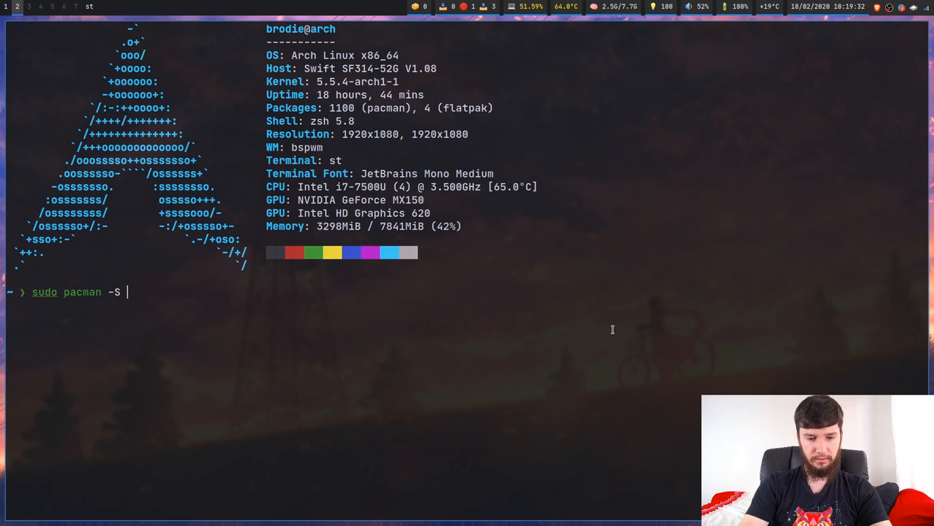
text(pulseaudio)
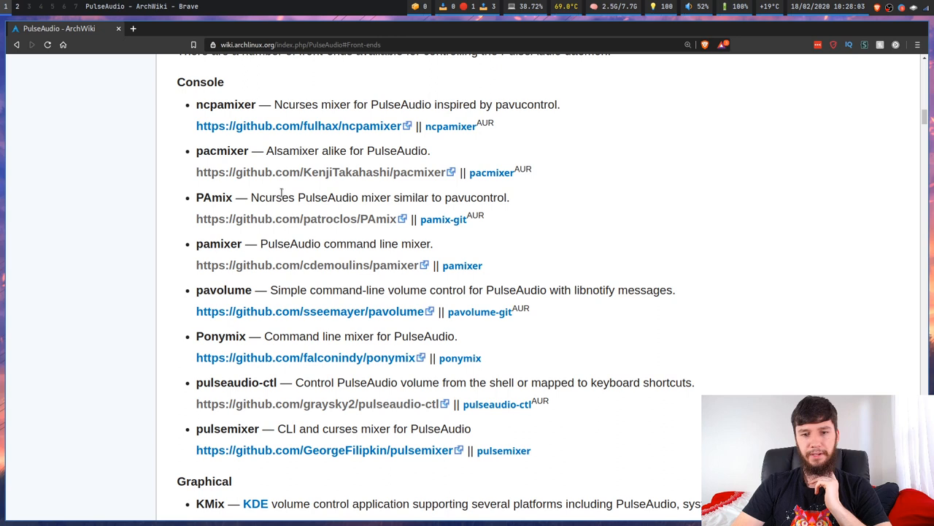
mouse_move(272, 263)
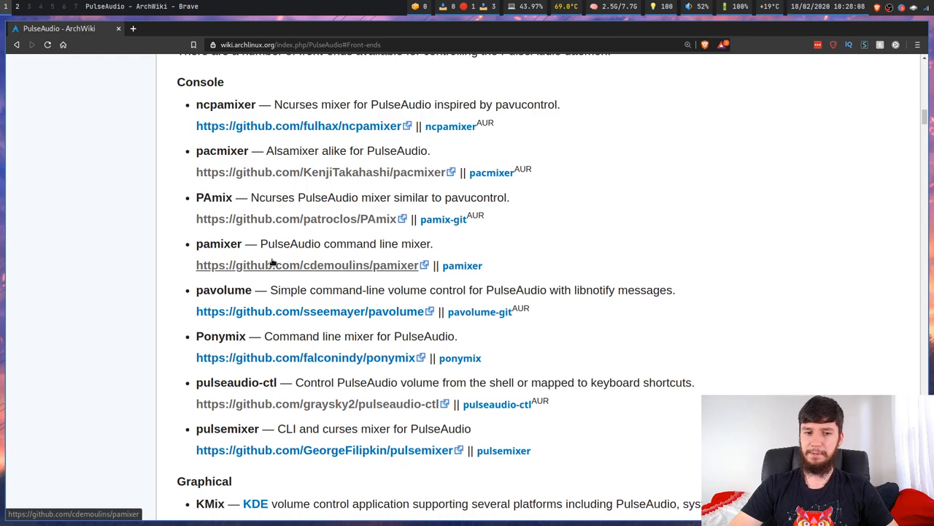
Scroll ArchWiki's Front-ends section from the console mixers down through the graphical list
scroll(down, 3)
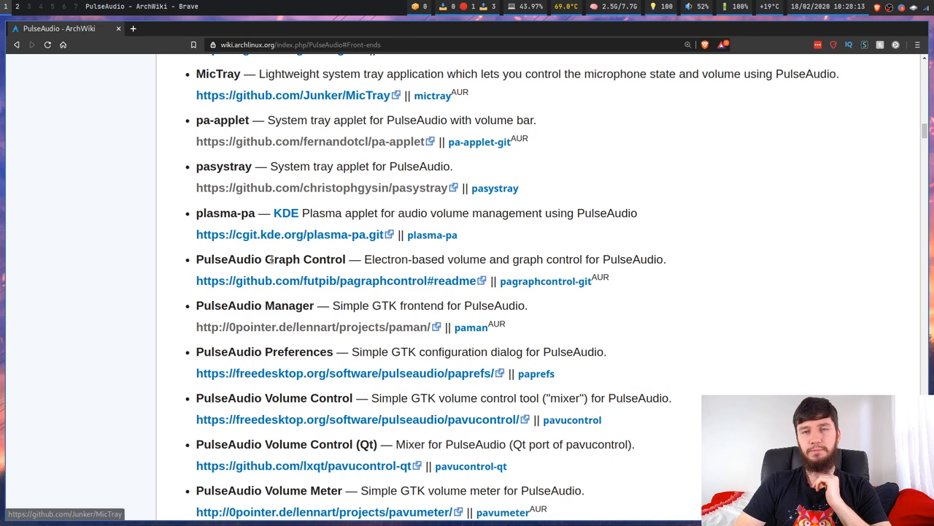
scroll(down, 3)
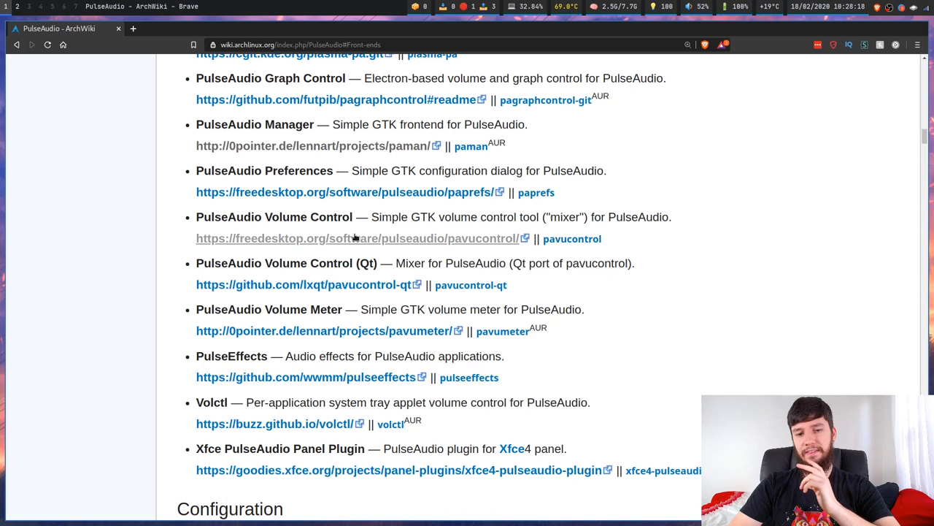
scroll(up, 3)
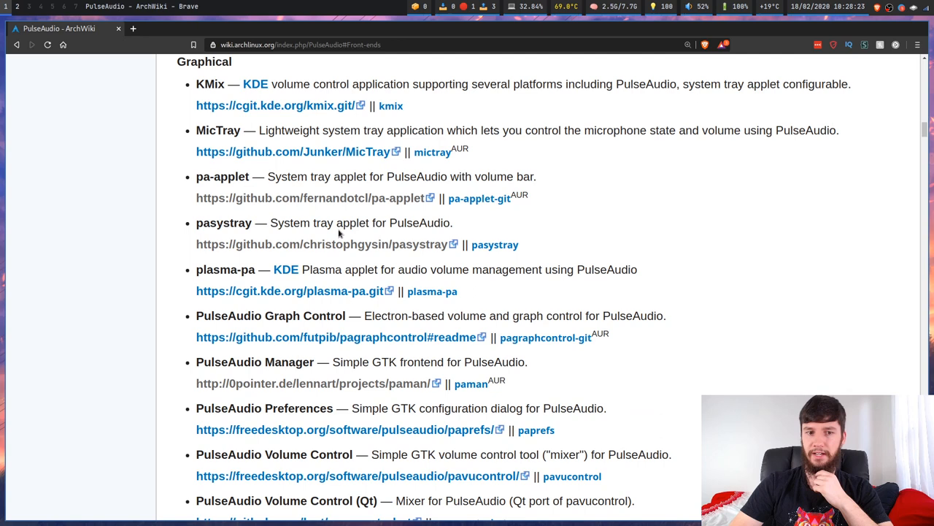
mouse_move(361, 172)
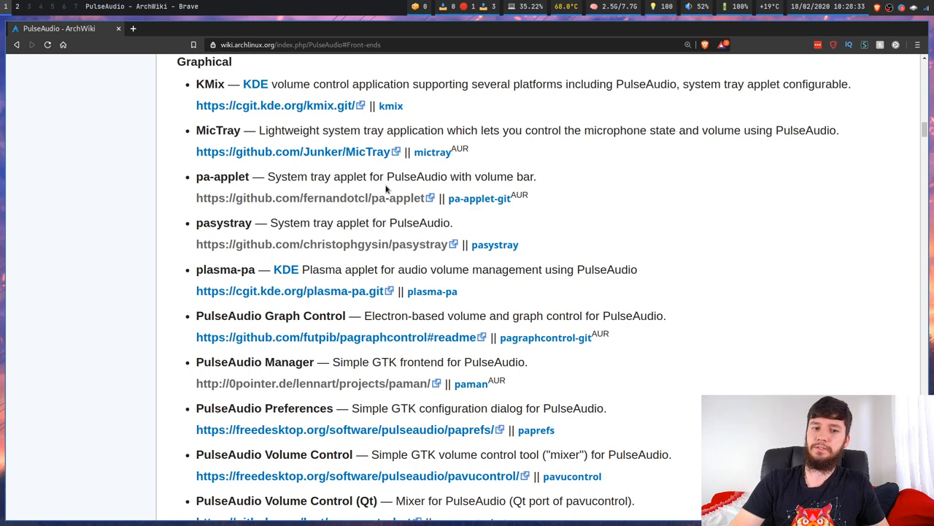
scroll(down, 3)
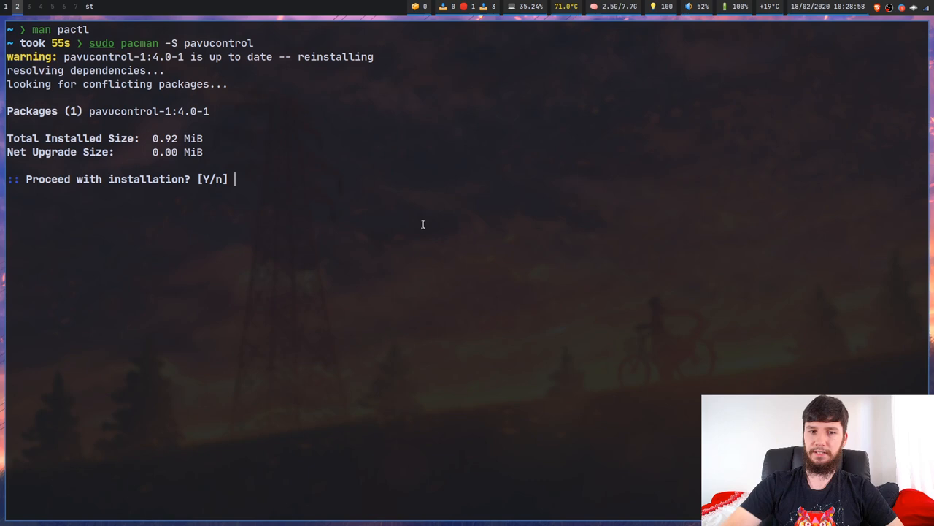
Confirm the pavucontrol reinstall with y at pacman's Proceed prompt
text(y)
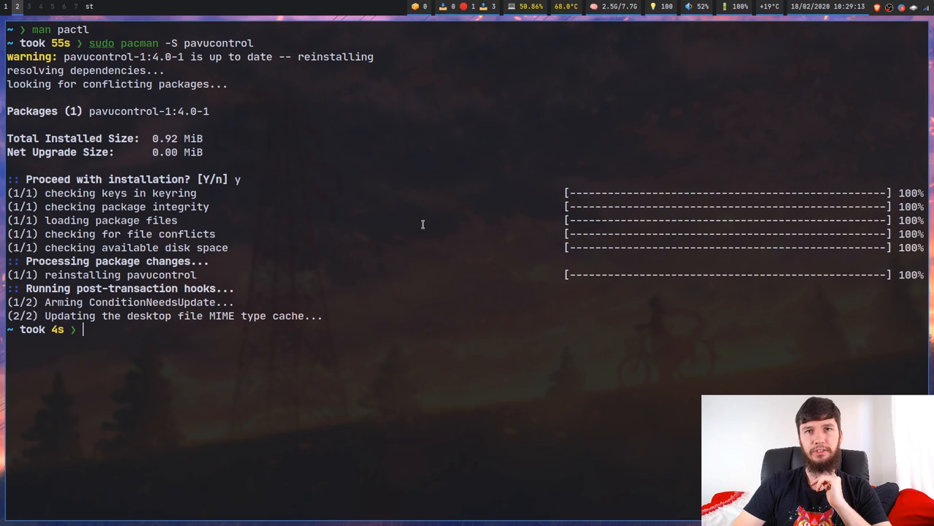
mouse_move(419, 222)
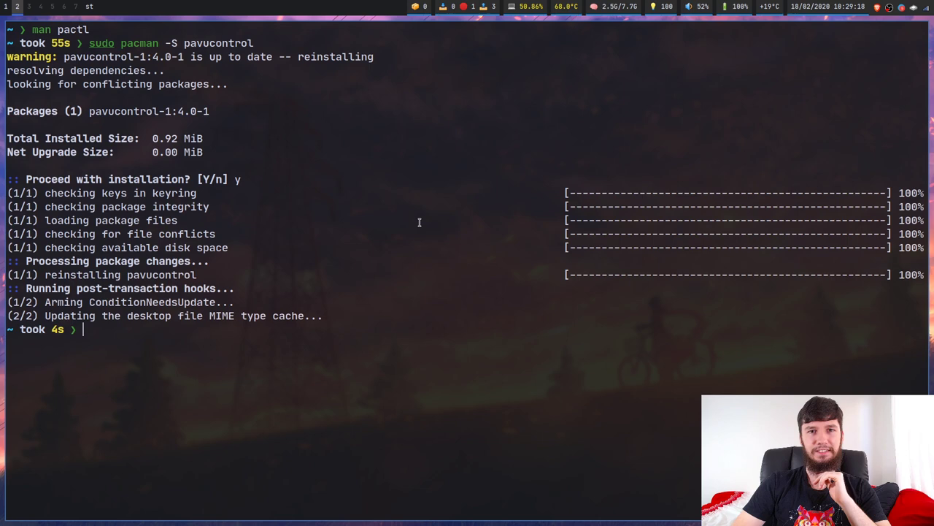
mouse_move(397, 208)
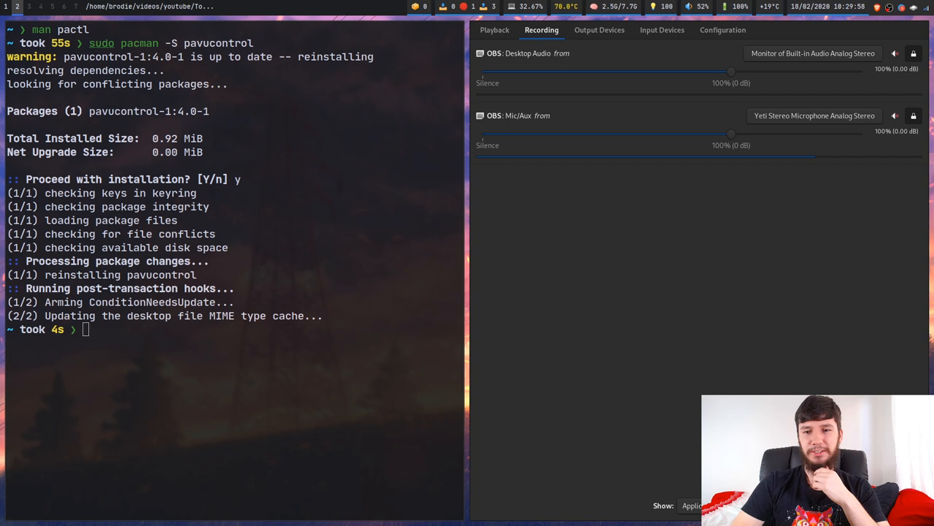
Check pavucontrol's Playback streams, then return to the OBS Recording streams
click(495, 30)
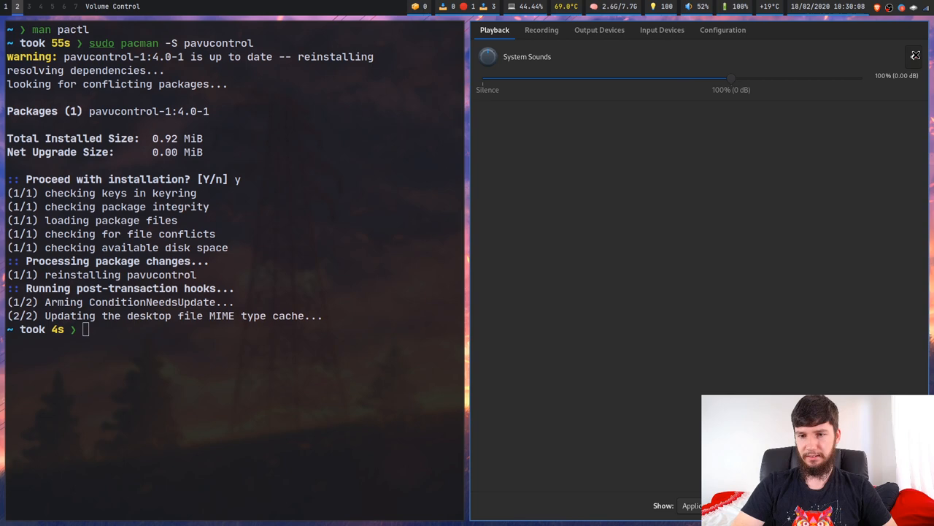
click(662, 30)
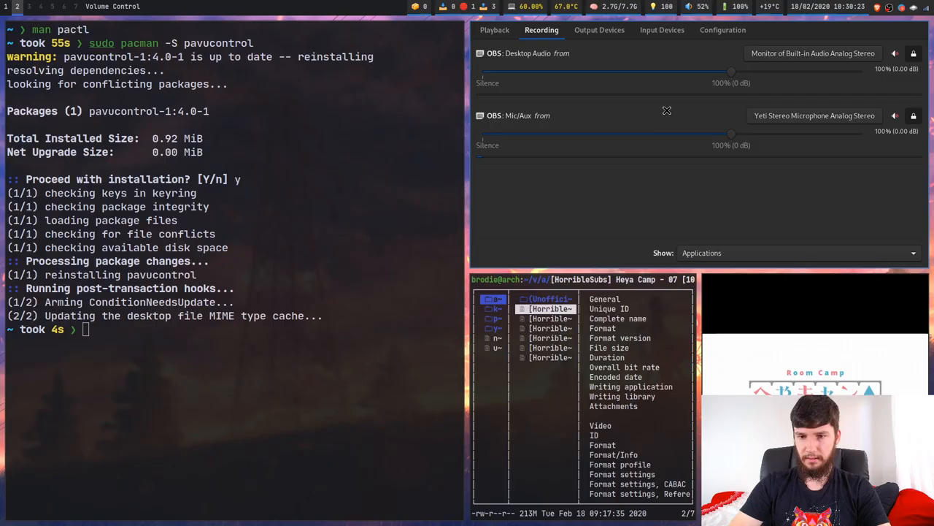
Show the mpv stream under Playback and list its output devices
click(494, 30)
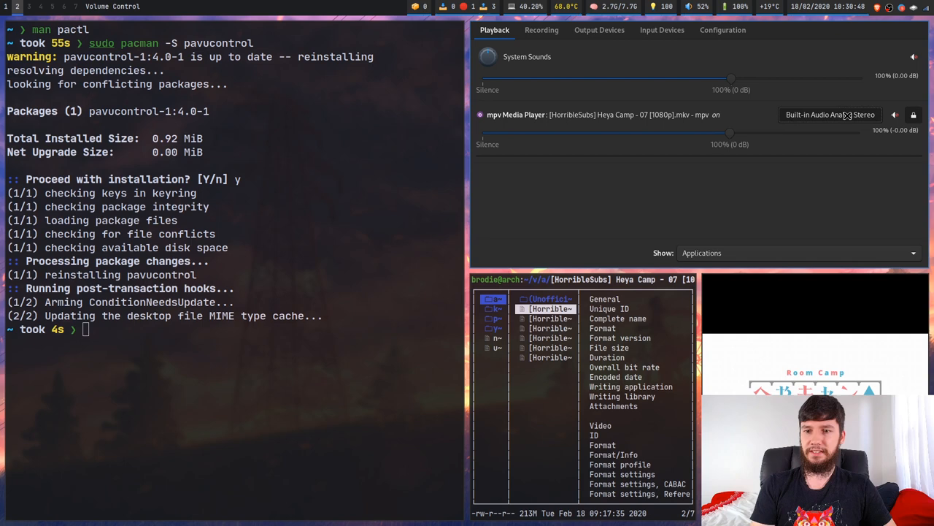
click(830, 115)
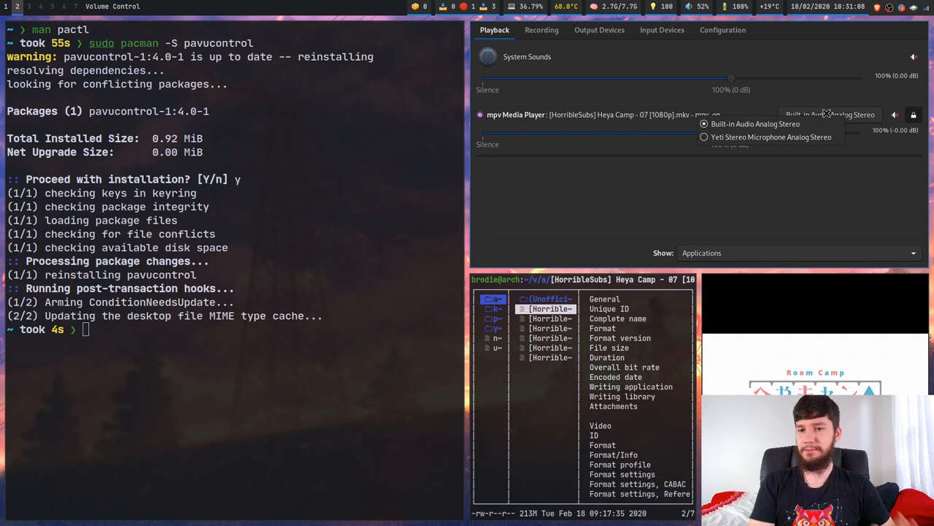
Show output devices: built-in speakers at 52% and Yeti microphone at 46%
click(599, 30)
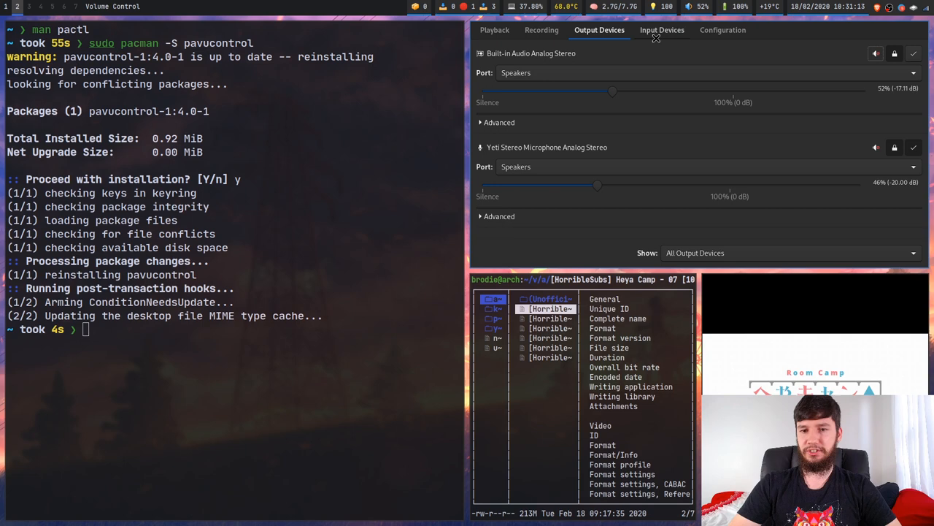
mouse_move(618, 113)
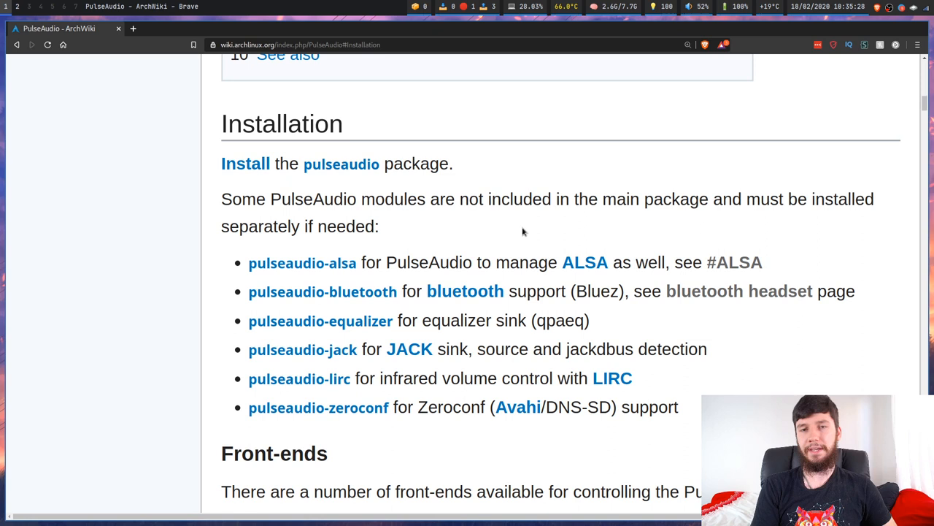
mouse_move(332, 278)
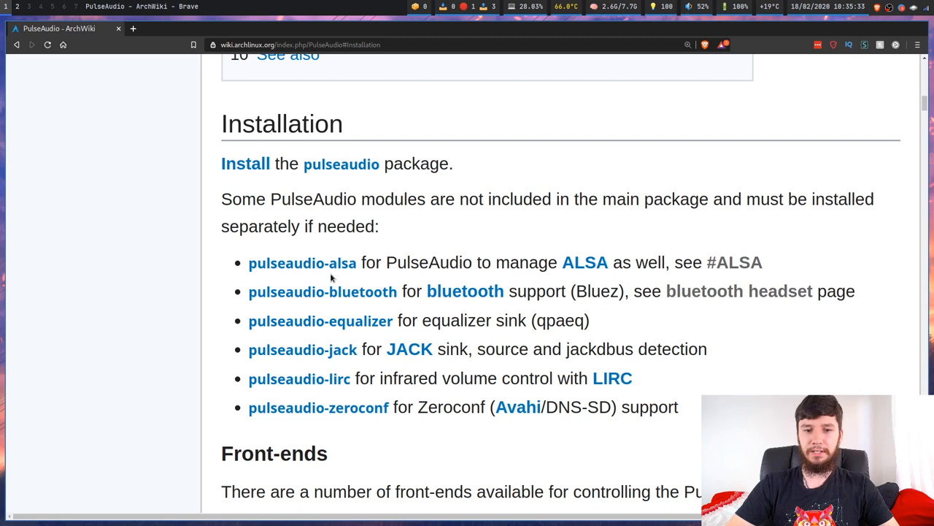
mouse_move(366, 215)
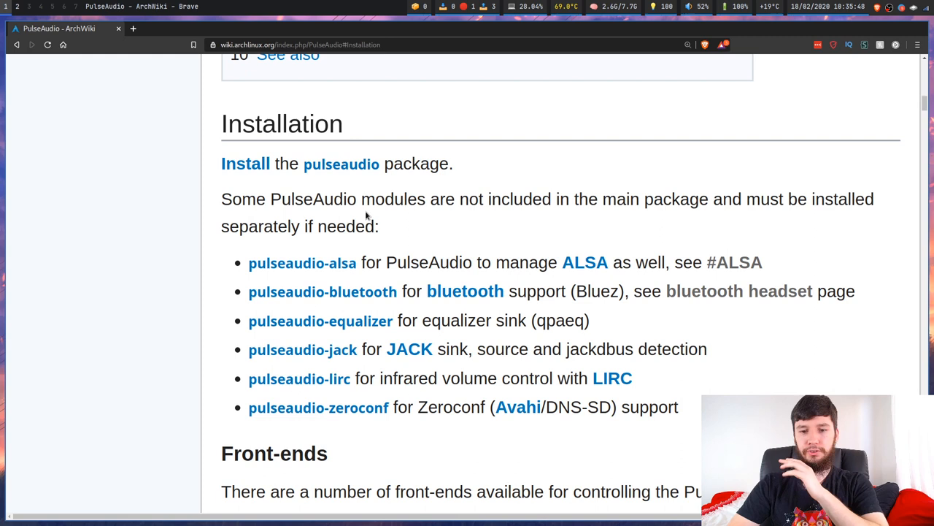
mouse_move(656, 306)
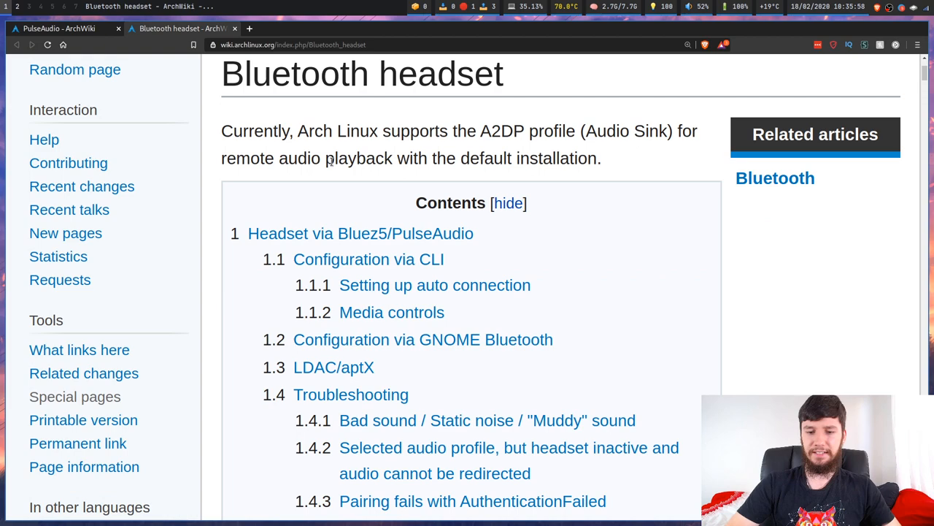
Skim the Bluetooth headset contents, then close that tab to return to PulseAudio
scroll(down, 3)
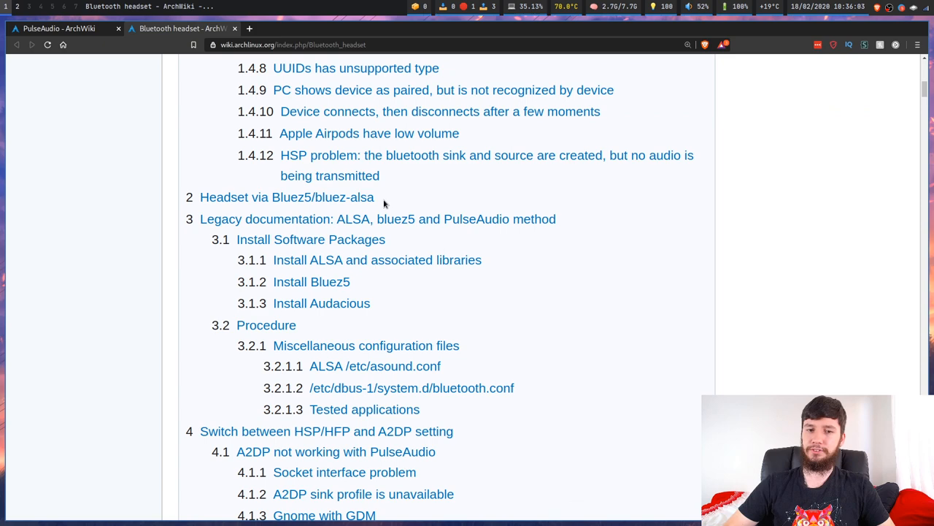
click(69, 29)
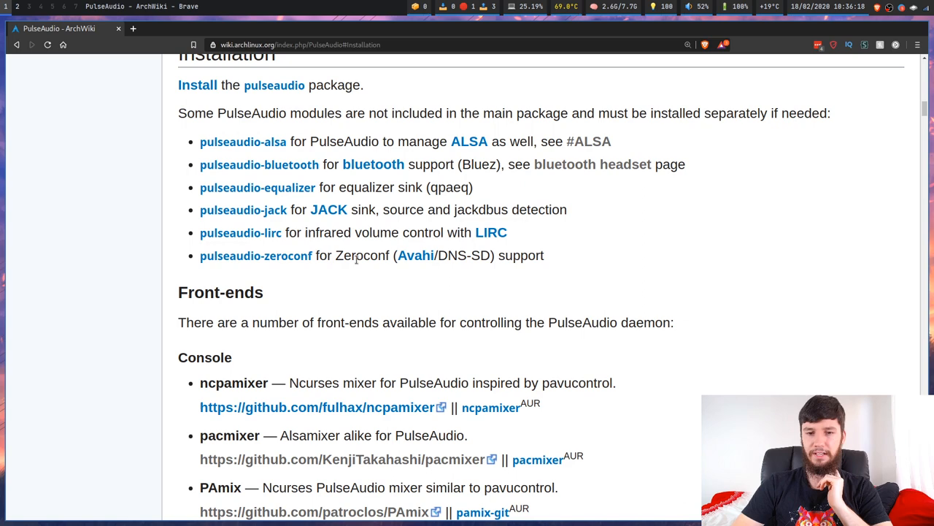
Scroll the PulseAudio article down to the Running section on socket autostart
scroll(down, 3)
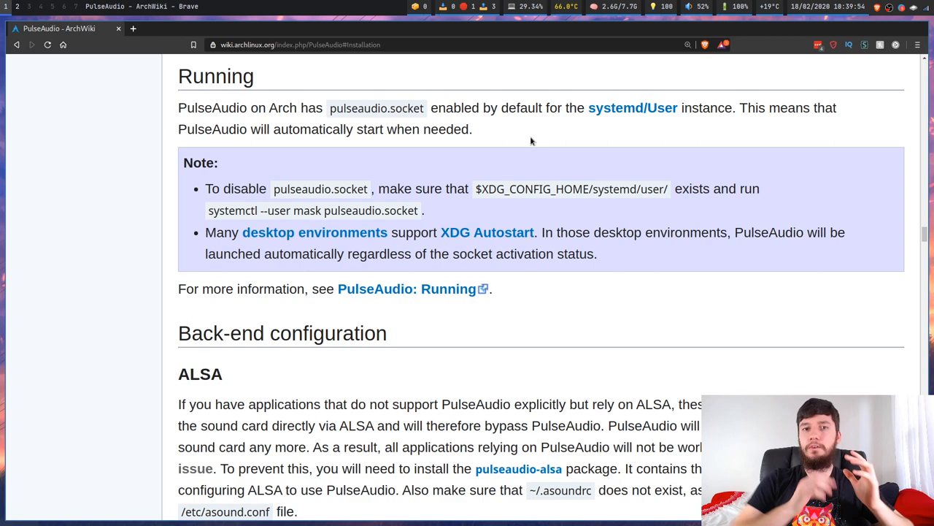
mouse_move(399, 120)
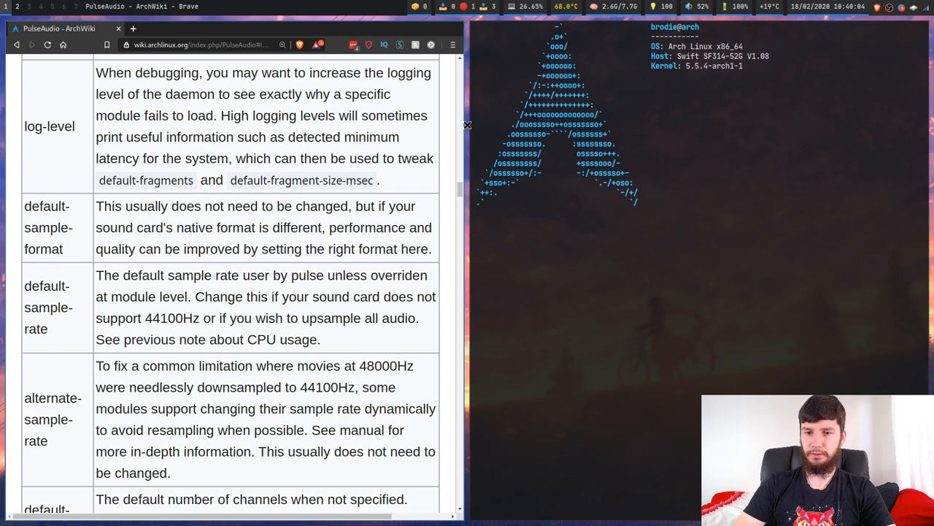
Run 'sudo systemctl enable pulseaudio.socket --now' in the st terminal
text(sudo systemctl)
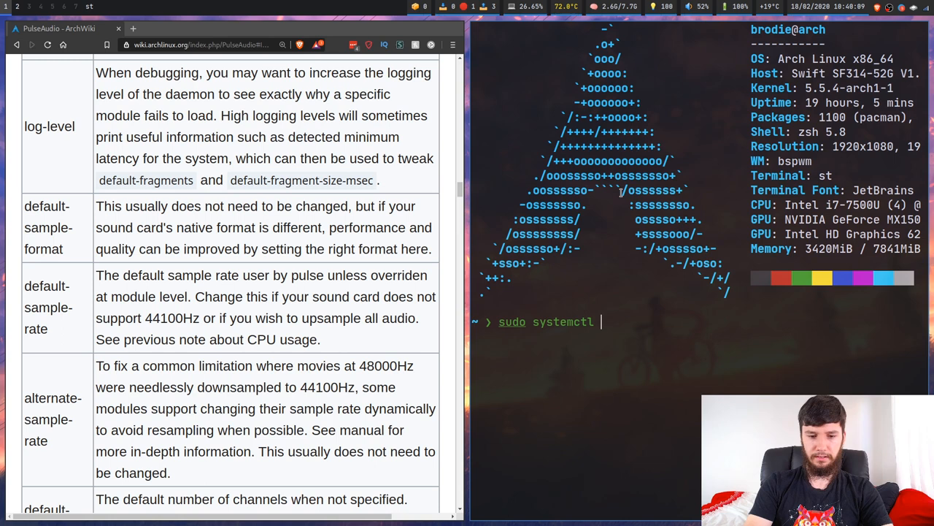
text(enable pulseaudio.)
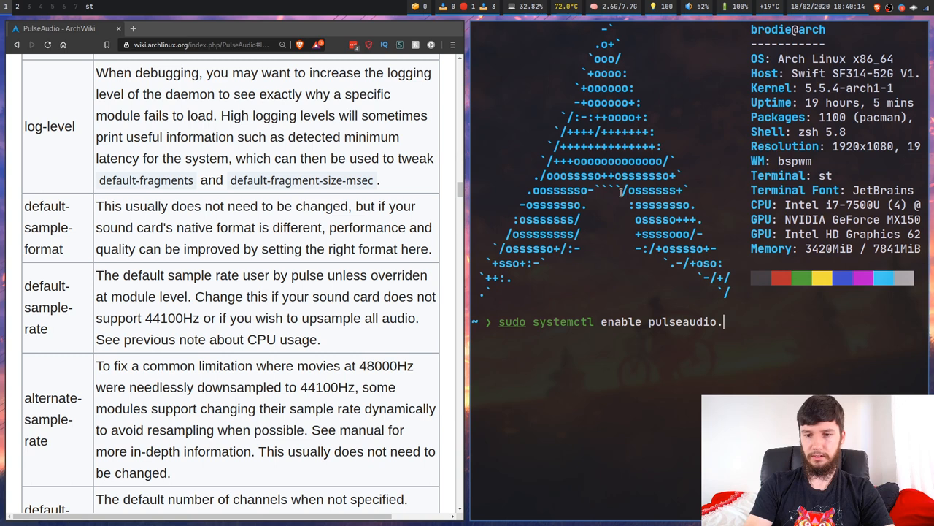
text(socket --nw)
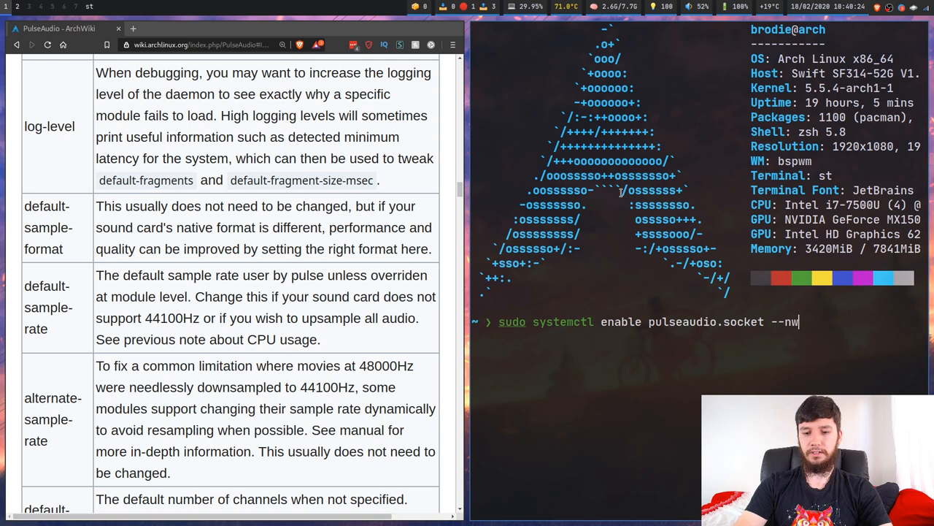
text(ow)
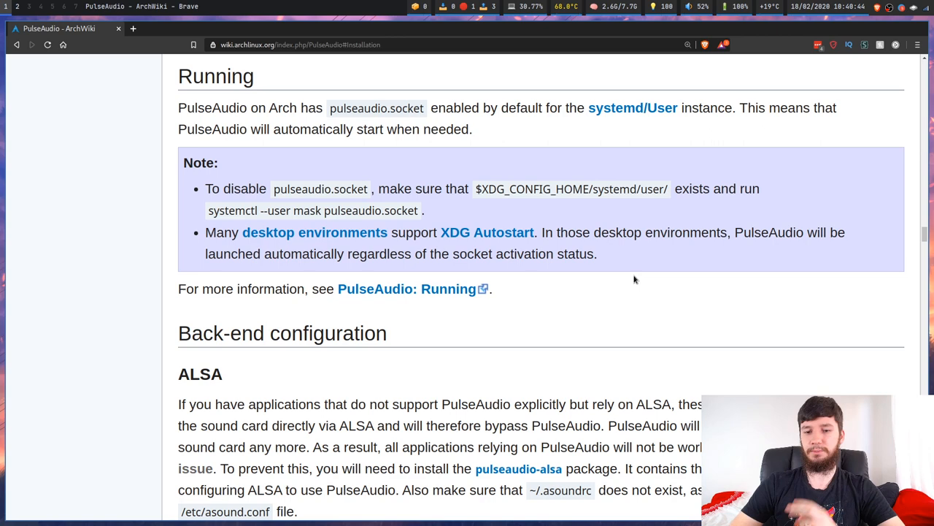
Scroll through ALSA notes on pulseaudio-alsa, 32-bit libraries and disabling snd_pcm_oss
scroll(down, 3)
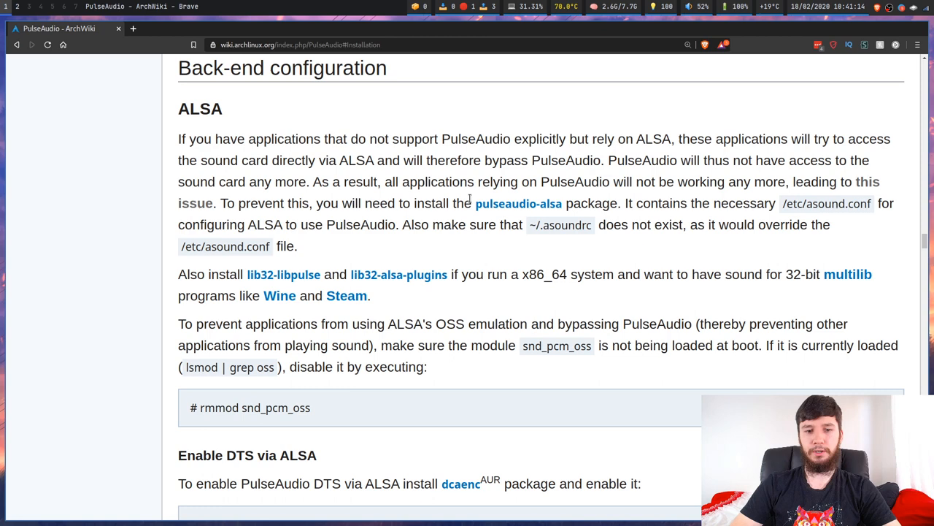
scroll(down, 3)
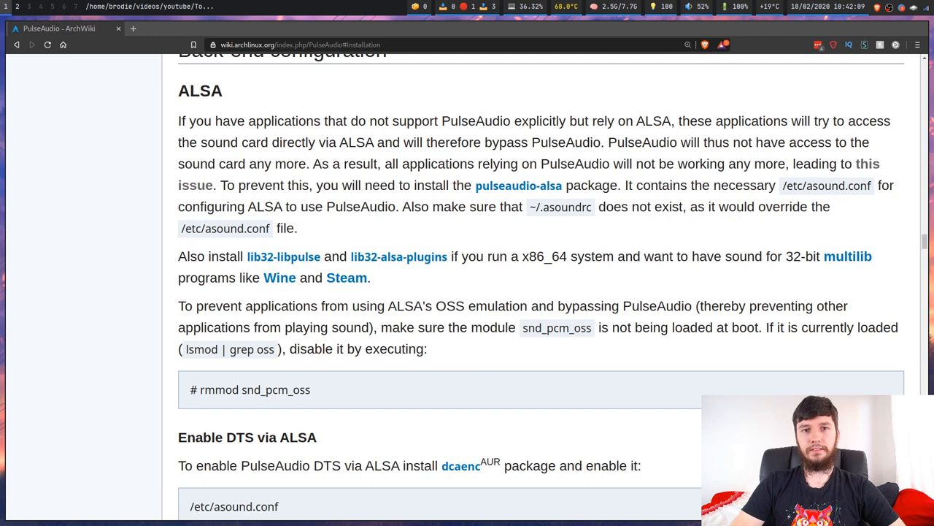
mouse_move(334, 256)
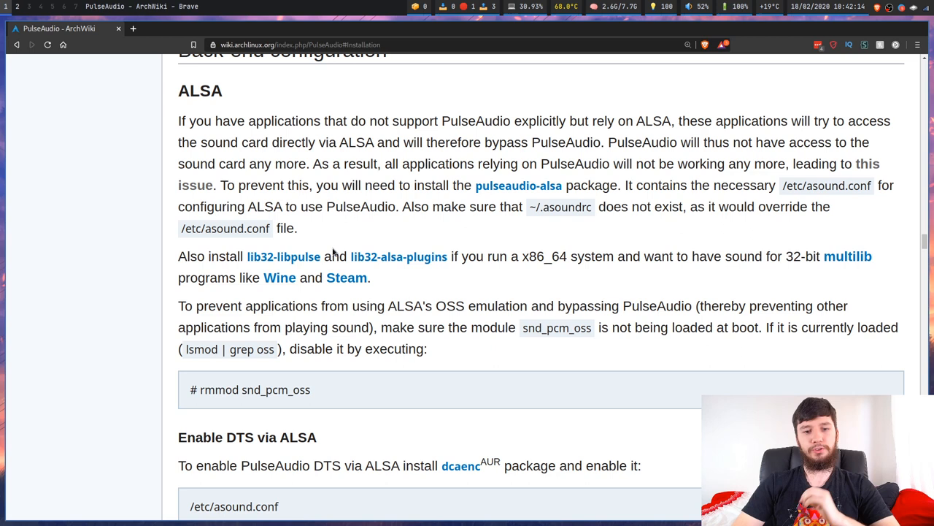
mouse_move(319, 225)
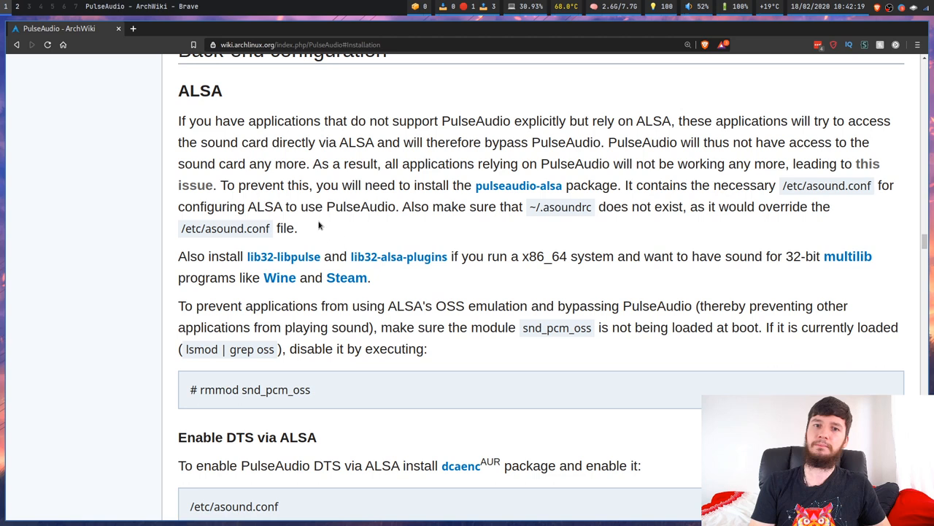
mouse_move(357, 224)
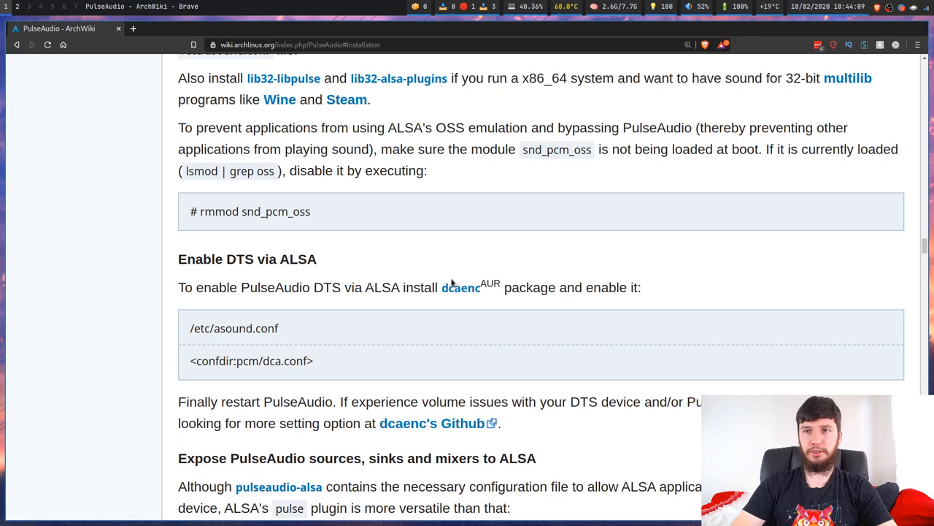
Scroll the PulseAudio wiki page to the echo-cancellation note and Applications section (QEMU, AlsaMixer.app)
scroll(down, 3)
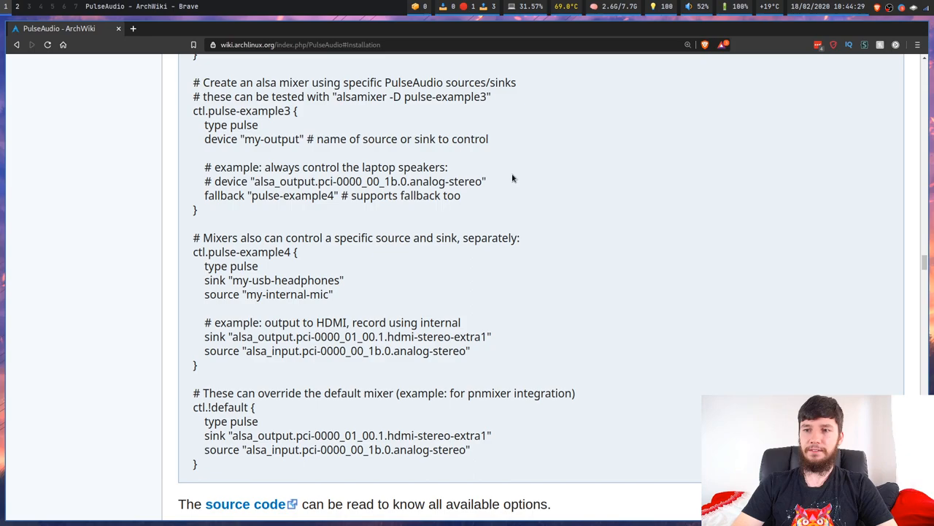
scroll(down, 3)
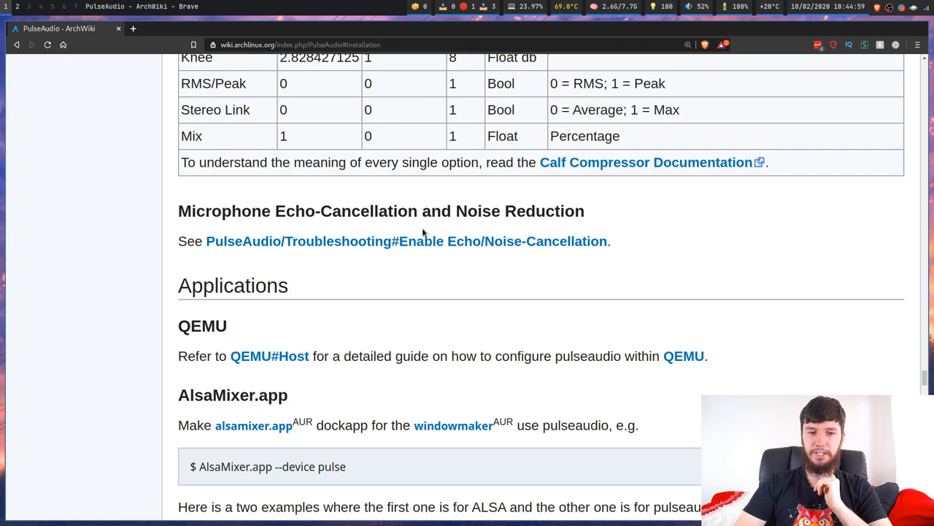
Scroll through the MPlayer, mpv and guvcview application notes down to Networked audio
scroll(down, 3)
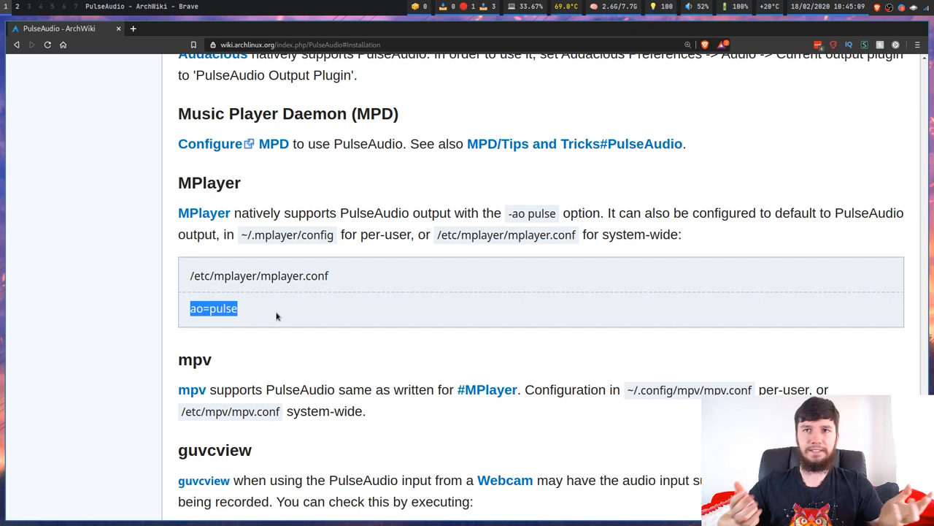
scroll(down, 3)
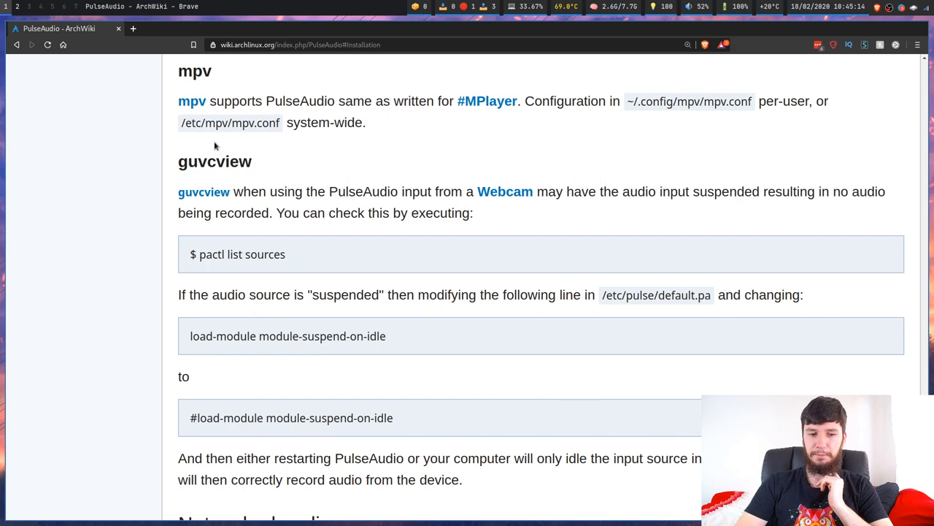
scroll(down, 3)
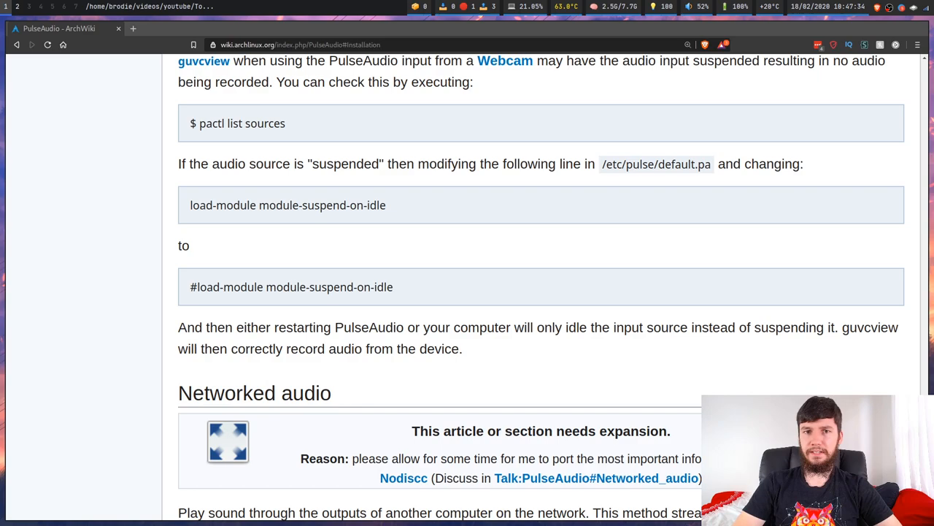